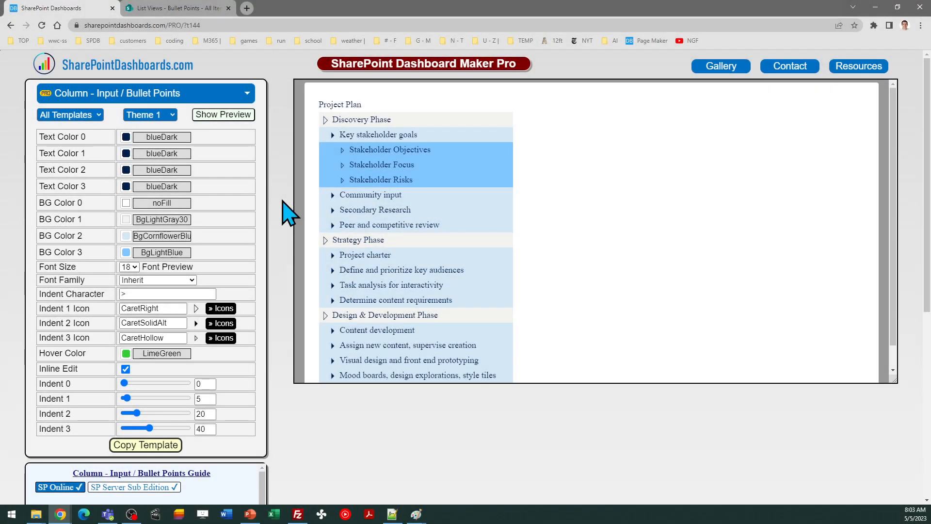
{"action": "mouse_move", "coordinate": [181, 145]}
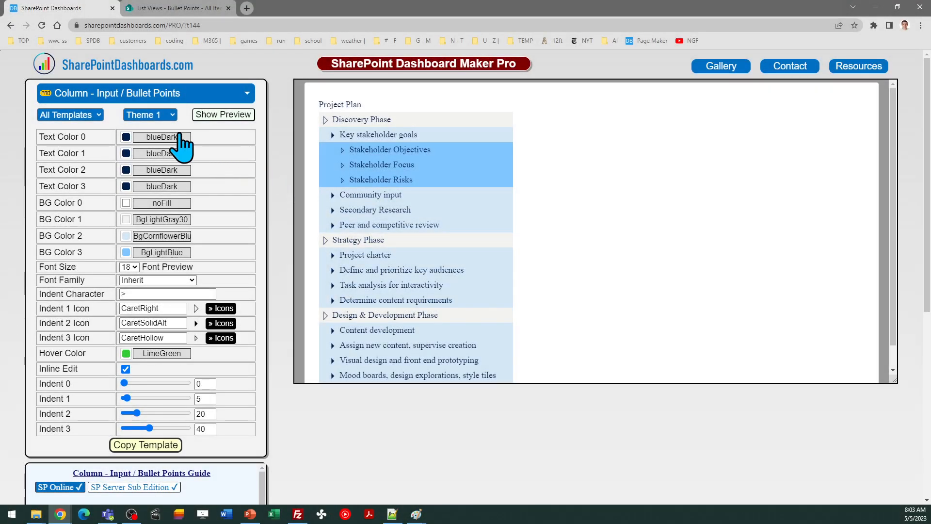
{"action": "mouse_move", "coordinate": [295, 142]}
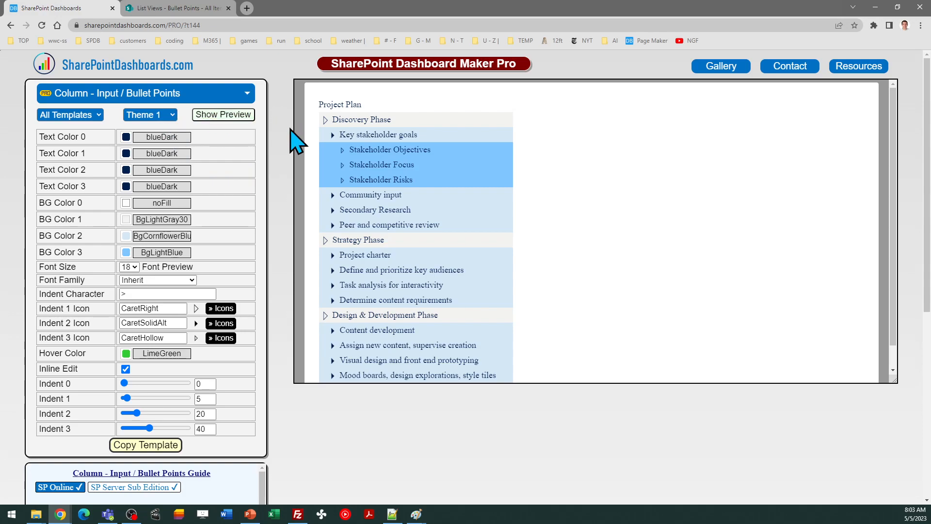
{"action": "mouse_move", "coordinate": [358, 123]}
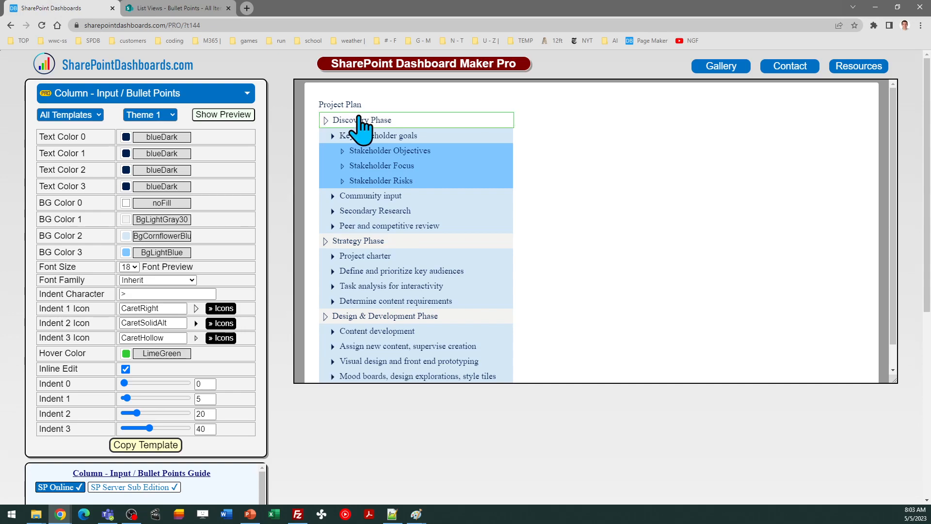
{"action": "mouse_move", "coordinate": [447, 419]}
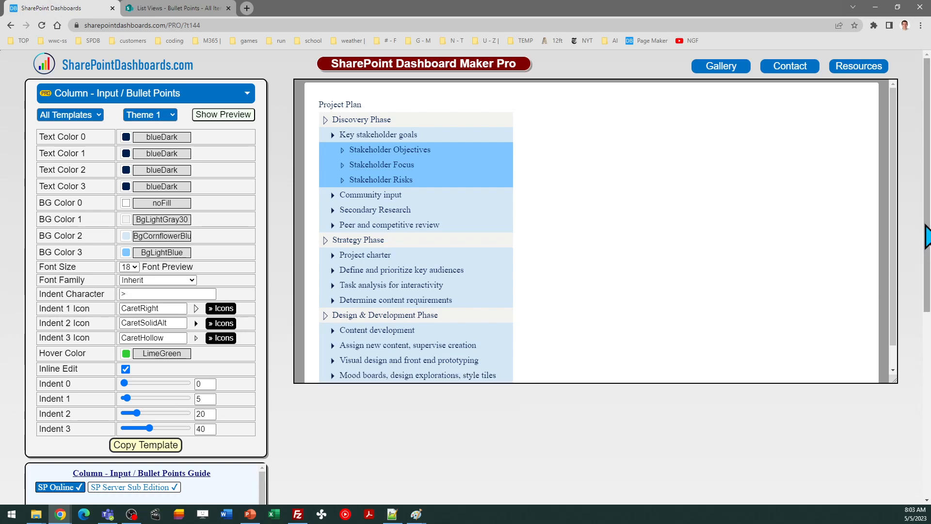
Step: Review the Bullet Points list titles prefixed with > characters
{"action": "scroll", "scroll_direction": "down", "scroll_amount": 3}
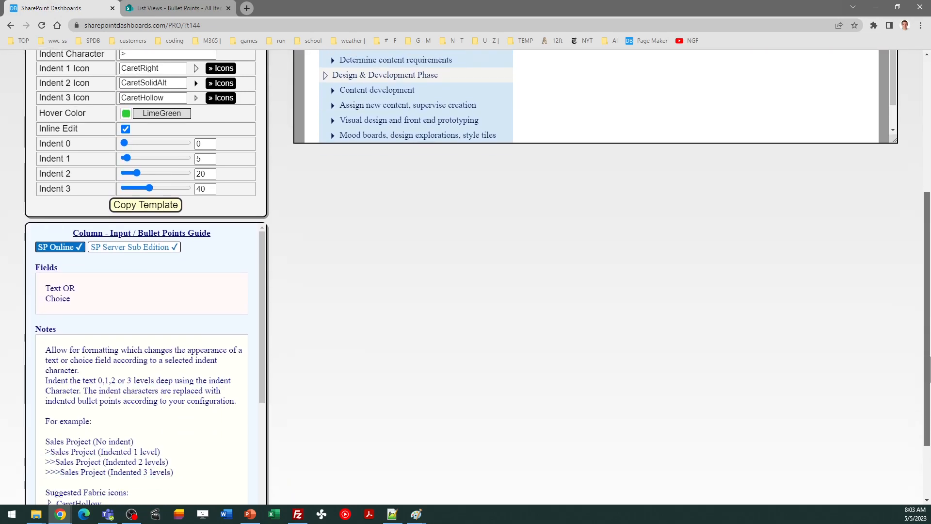
{"action": "scroll", "scroll_direction": "down", "scroll_amount": 3}
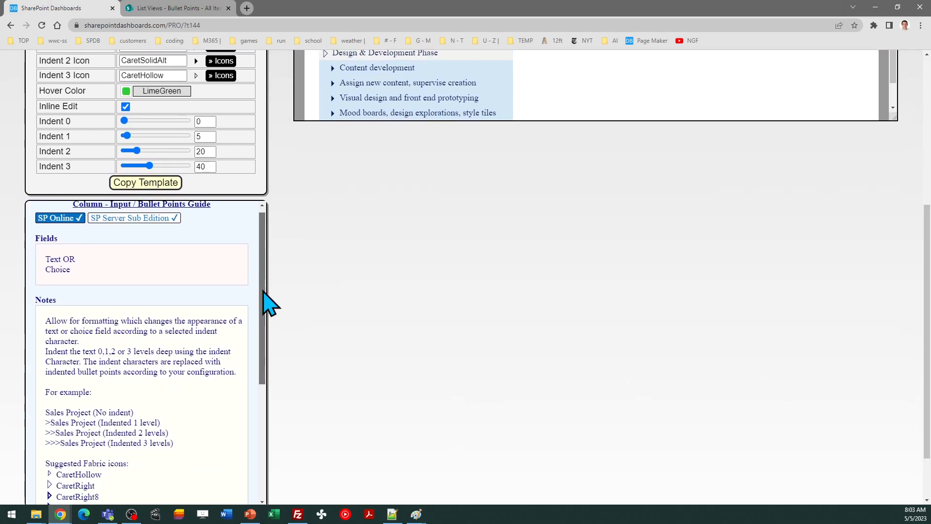
{"action": "scroll", "scroll_direction": "down", "scroll_amount": 3}
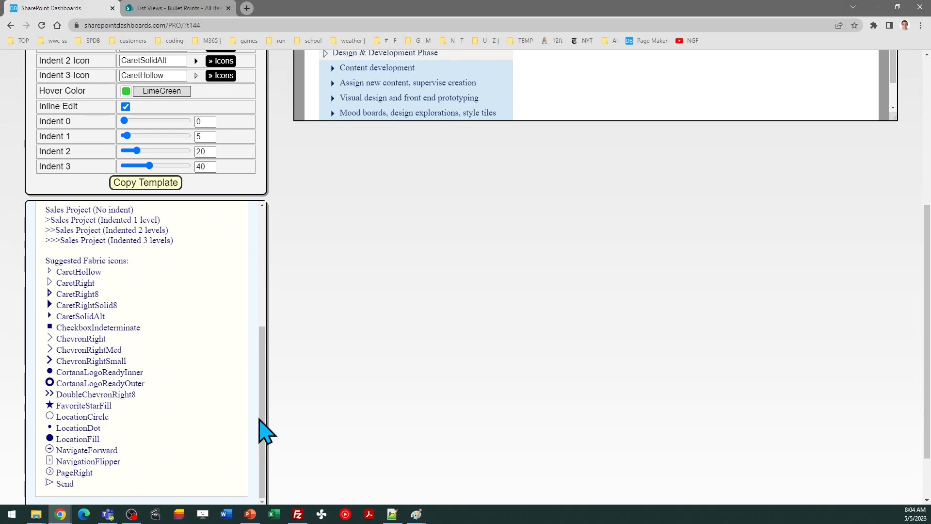
{"action": "mouse_move", "coordinate": [270, 392]}
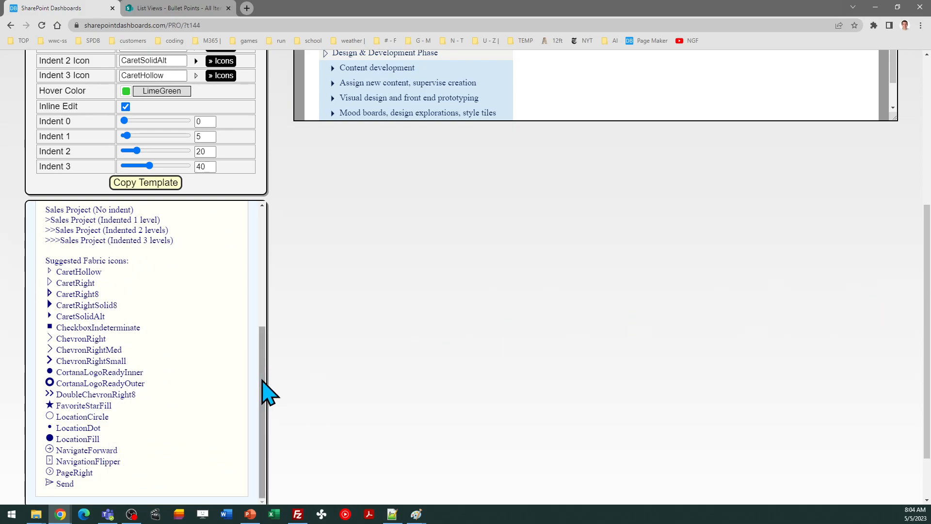
{"action": "scroll", "scroll_direction": "up", "scroll_amount": 3}
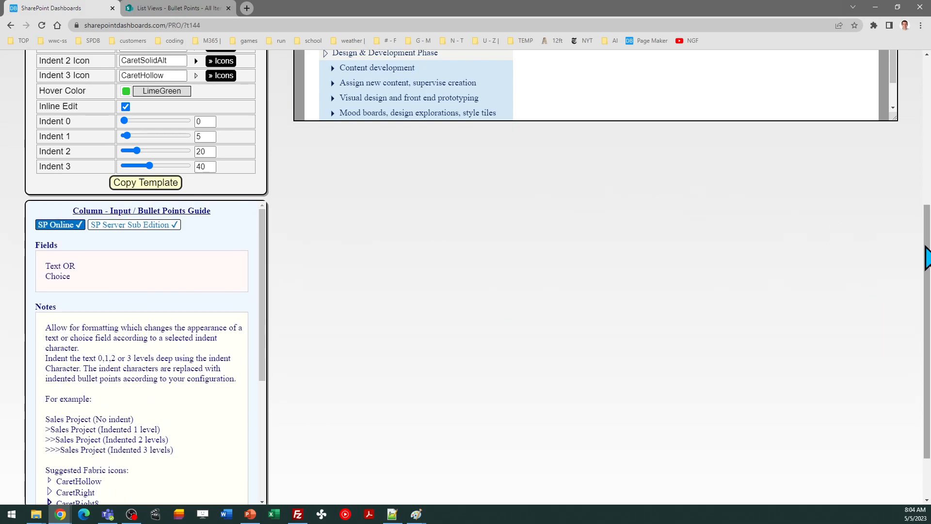
{"action": "scroll", "scroll_direction": "up", "scroll_amount": 3}
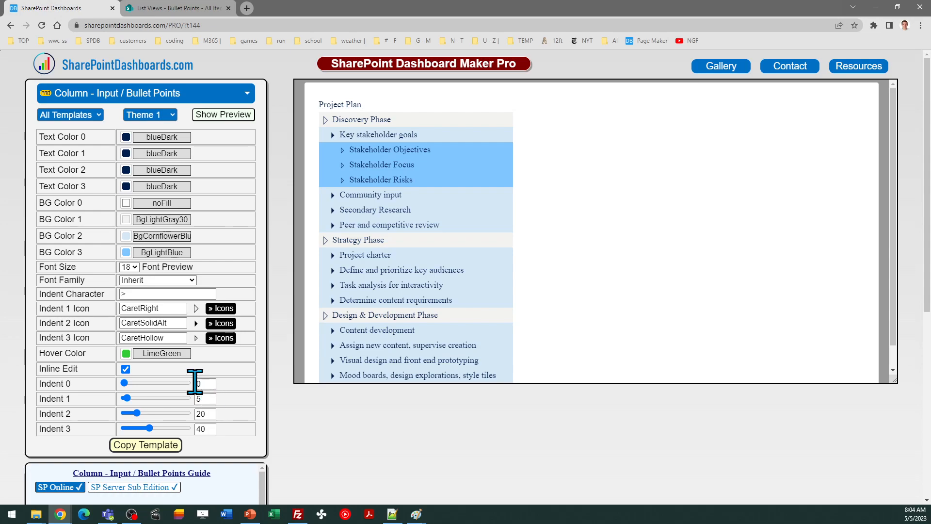
{"action": "mouse_move", "coordinate": [226, 398]}
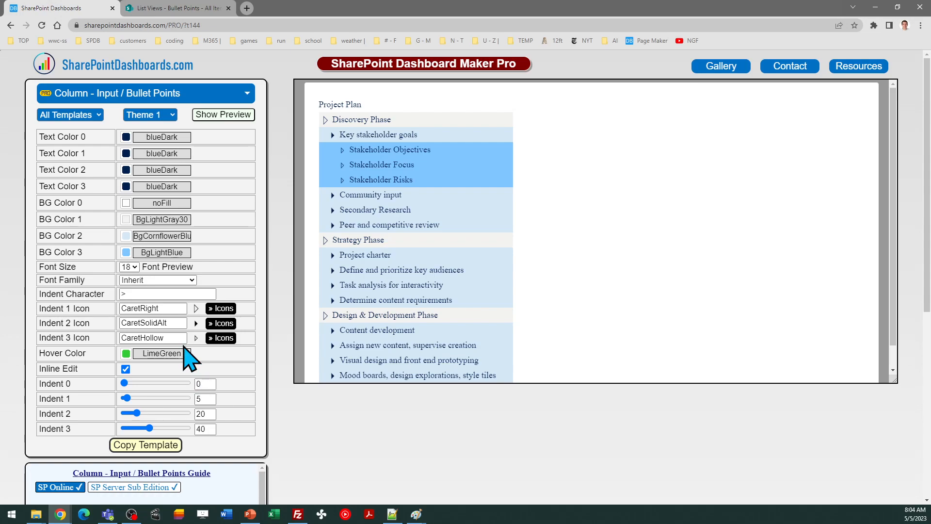
{"action": "mouse_move", "coordinate": [205, 374]}
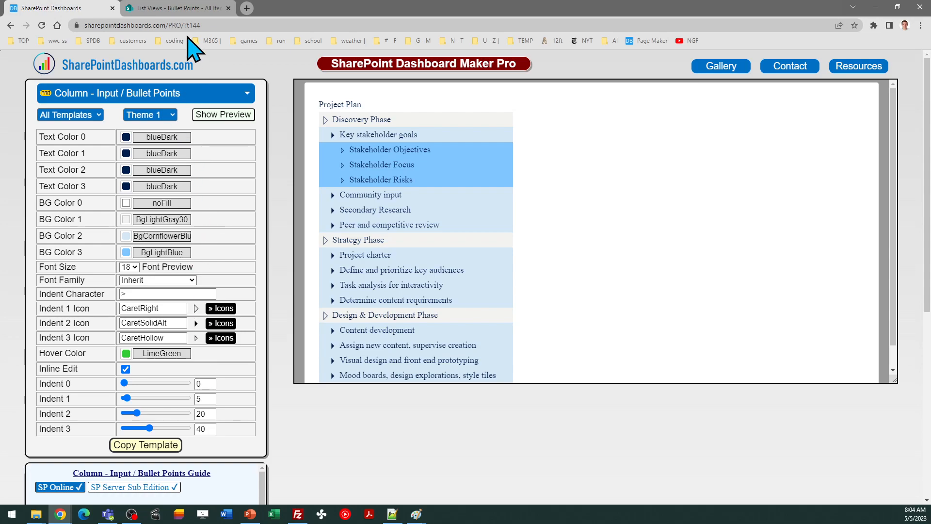
{"action": "left_click", "coordinate": [175, 7]}
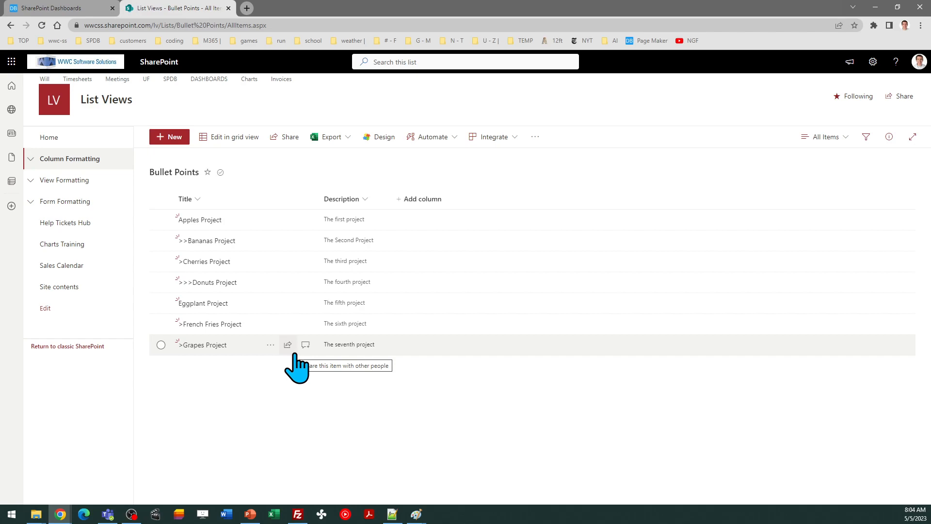
{"action": "mouse_move", "coordinate": [244, 286]}
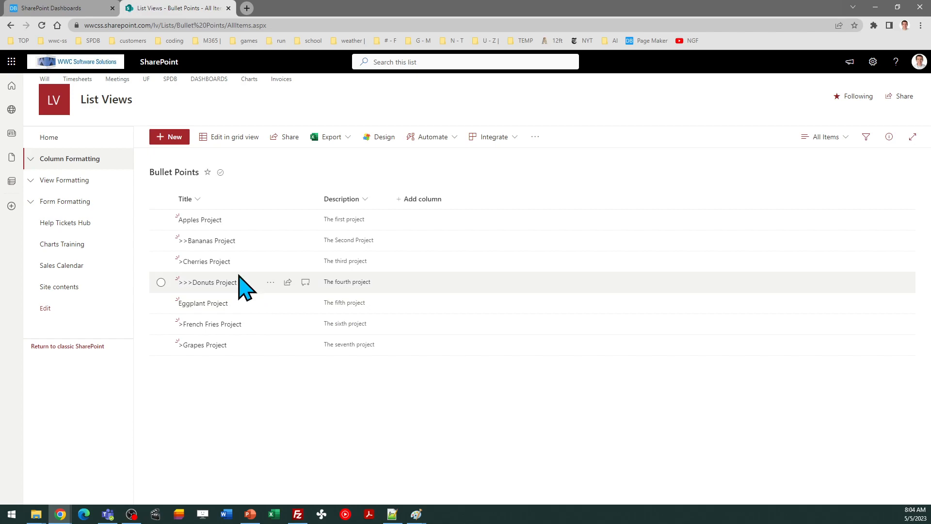
{"action": "mouse_move", "coordinate": [199, 283]}
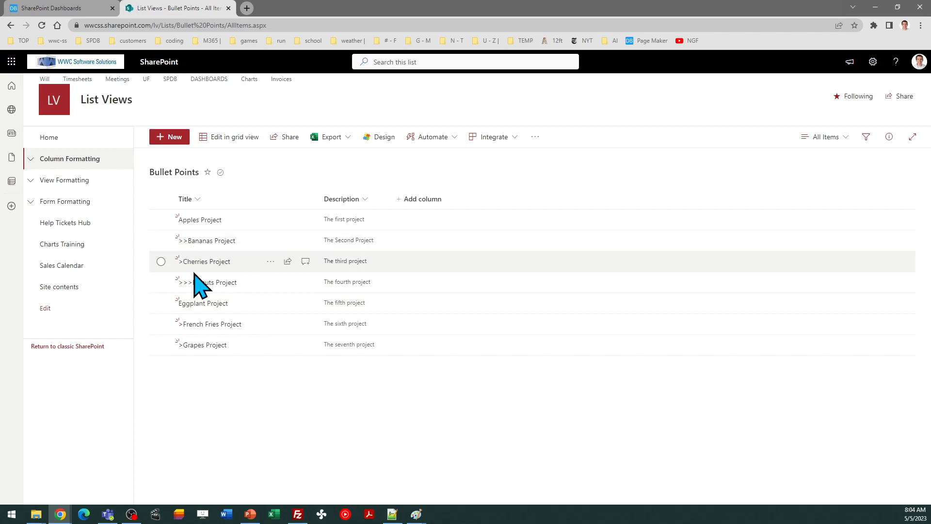
{"action": "mouse_move", "coordinate": [204, 303]}
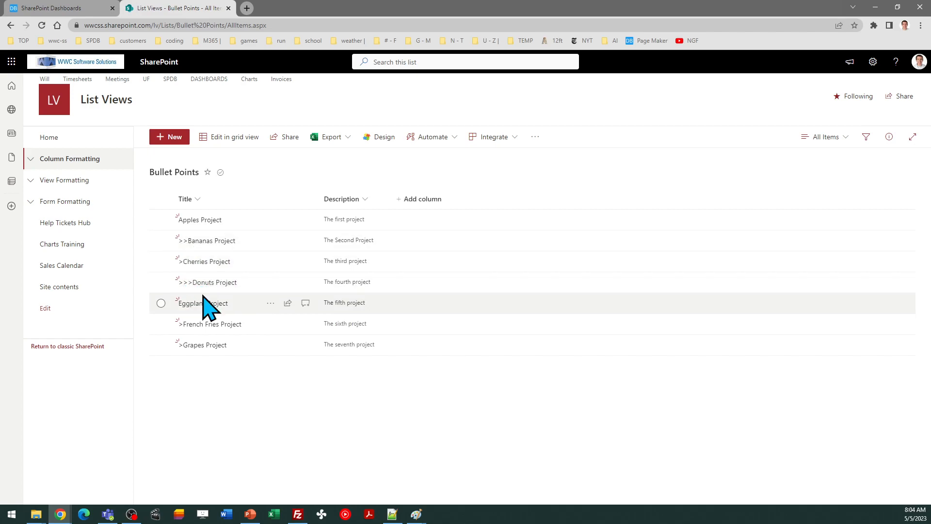
{"action": "mouse_move", "coordinate": [201, 344]}
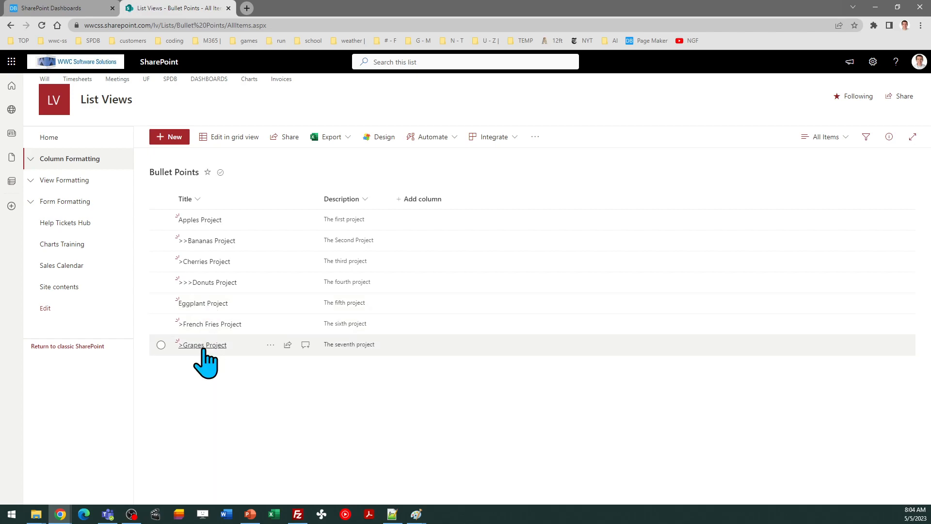
{"action": "mouse_move", "coordinate": [238, 241]}
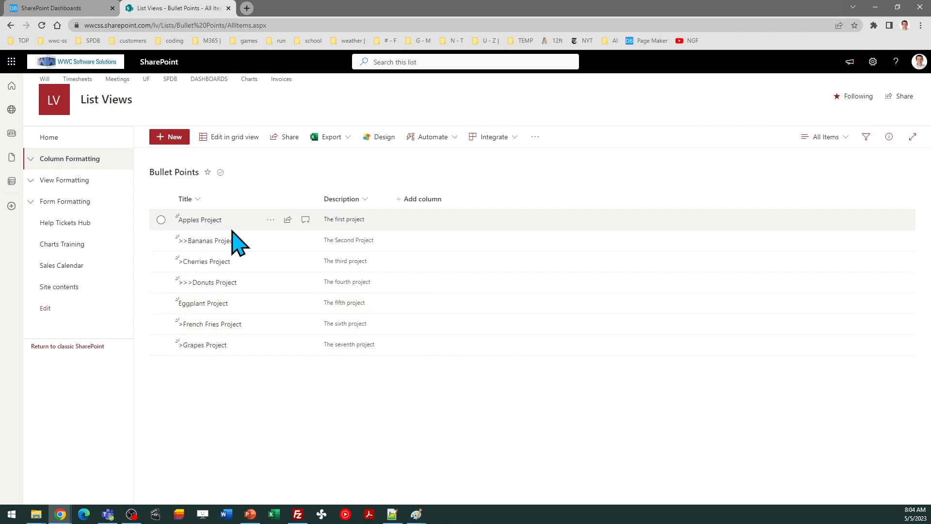
Step: Copy the Bullet Points column template and acknowledge its paste instructions
{"action": "left_click", "coordinate": [53, 8]}
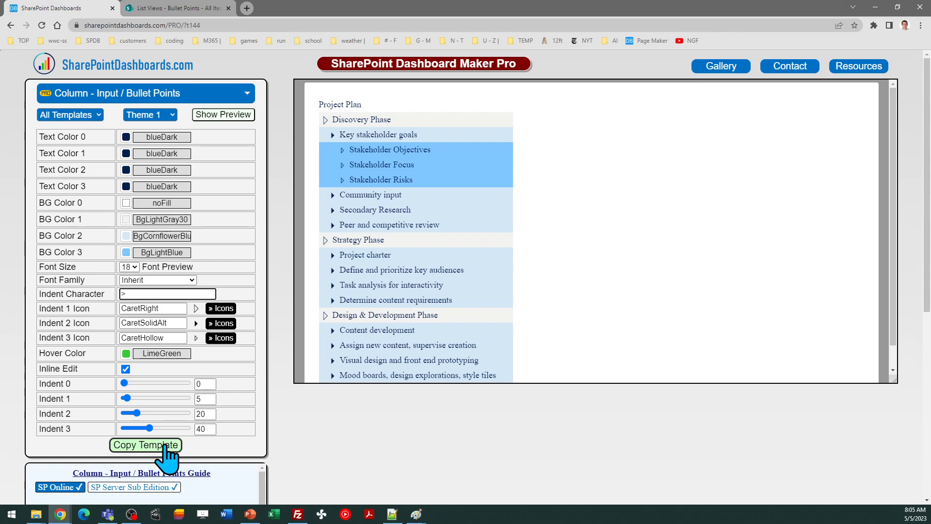
{"action": "left_click", "coordinate": [146, 444]}
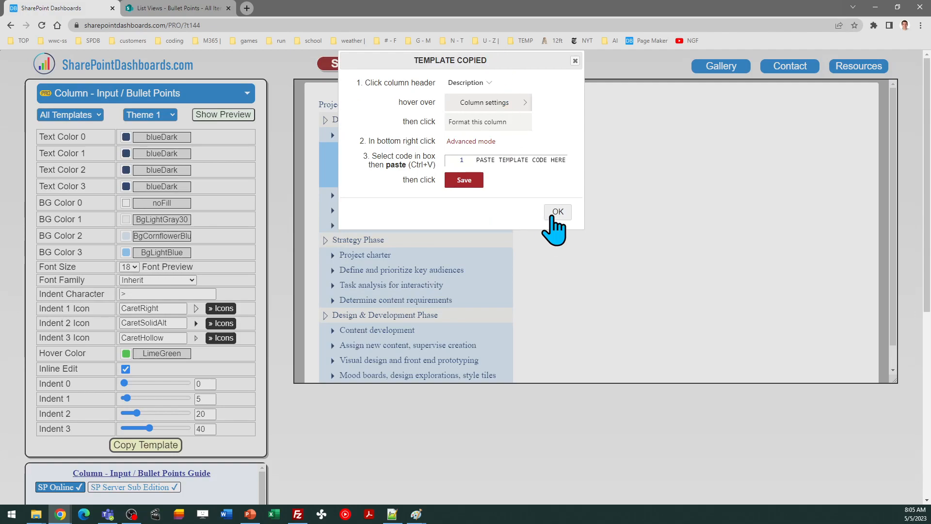
{"action": "left_click", "coordinate": [556, 212]}
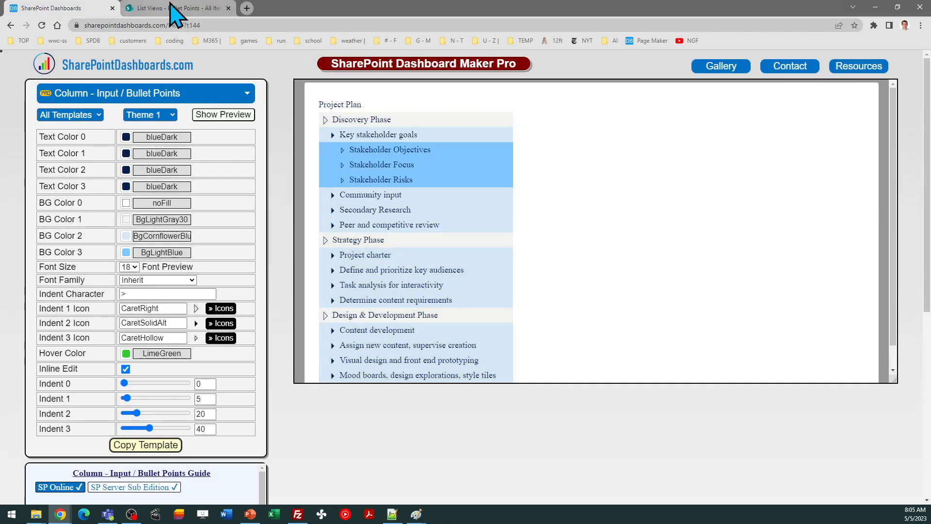
Step: Save the pasted bullet-points JSON as the Title column's advanced formatting, then close the pane
{"action": "left_click", "coordinate": [178, 8]}
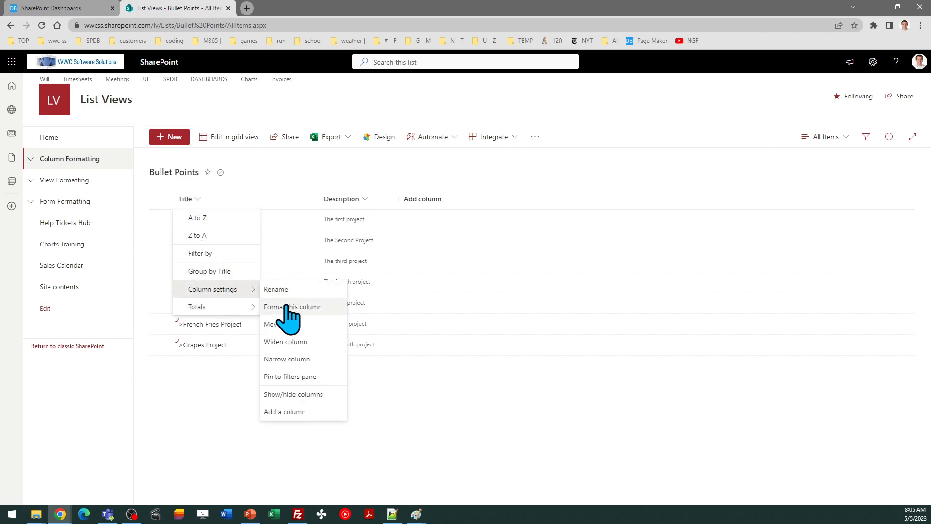
{"action": "left_click", "coordinate": [292, 306]}
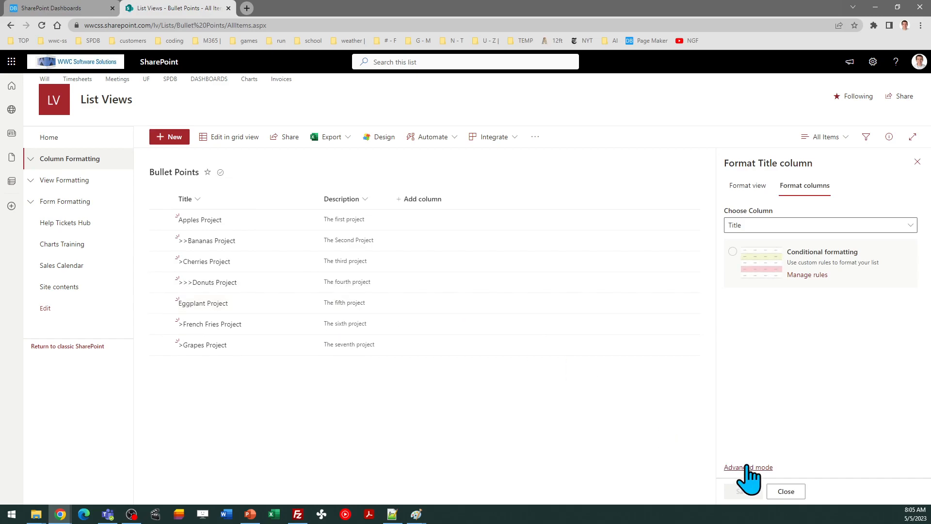
{"action": "left_click", "coordinate": [748, 467]}
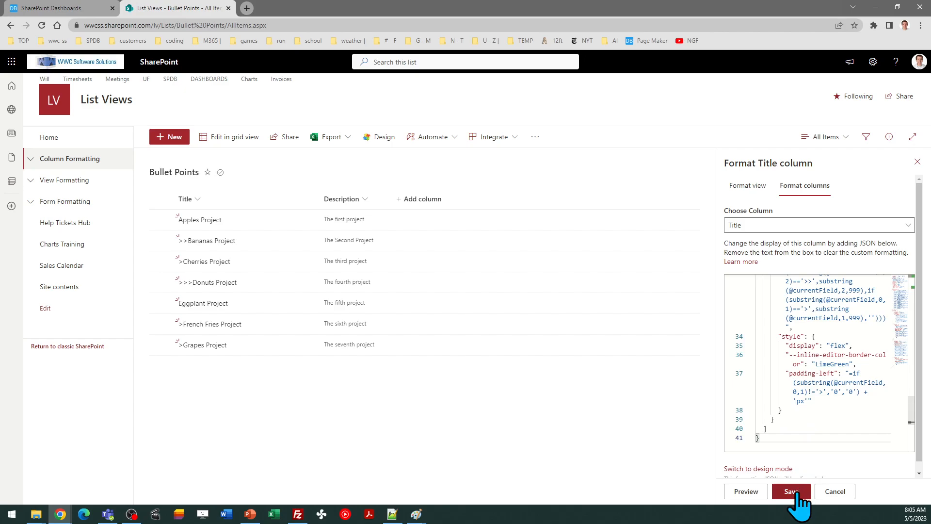
{"action": "left_click", "coordinate": [790, 492]}
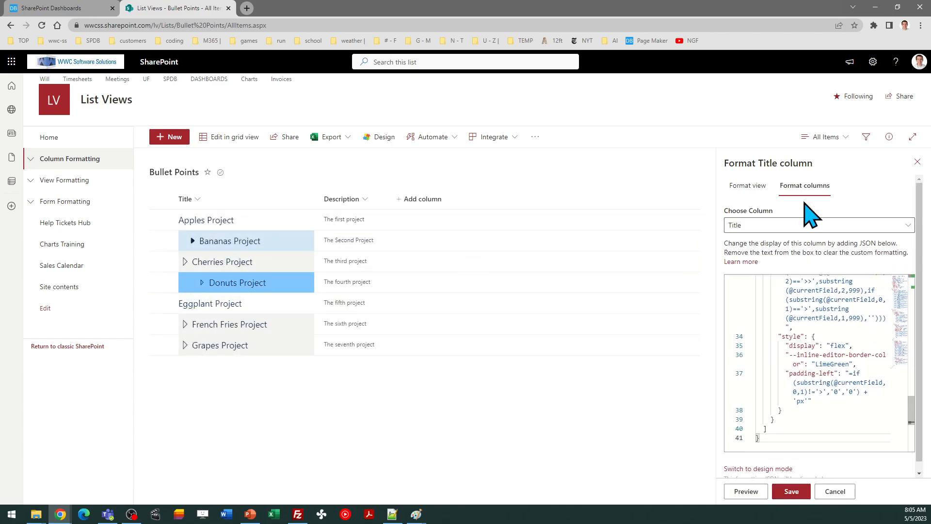
{"action": "left_click", "coordinate": [917, 161]}
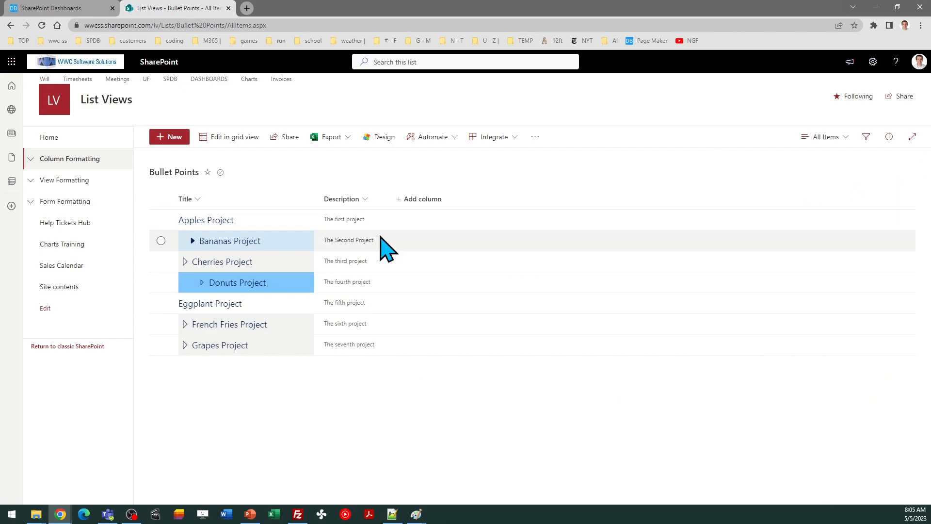
{"action": "left_click", "coordinate": [230, 323]}
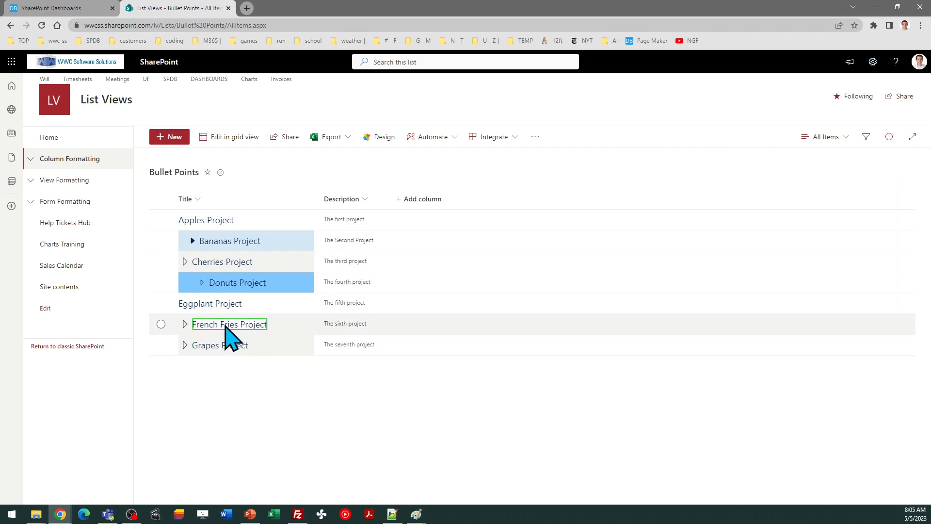
{"action": "mouse_move", "coordinate": [63, 8]}
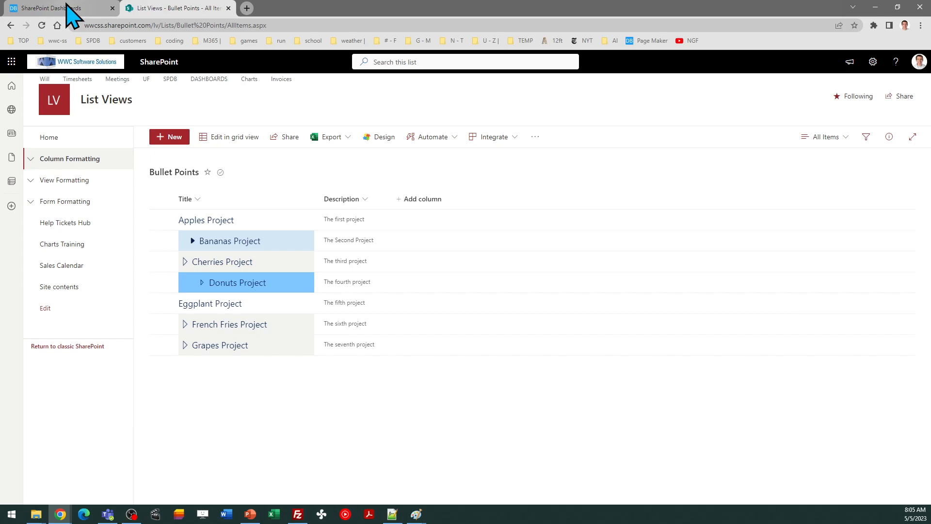
{"action": "left_click", "coordinate": [59, 8]}
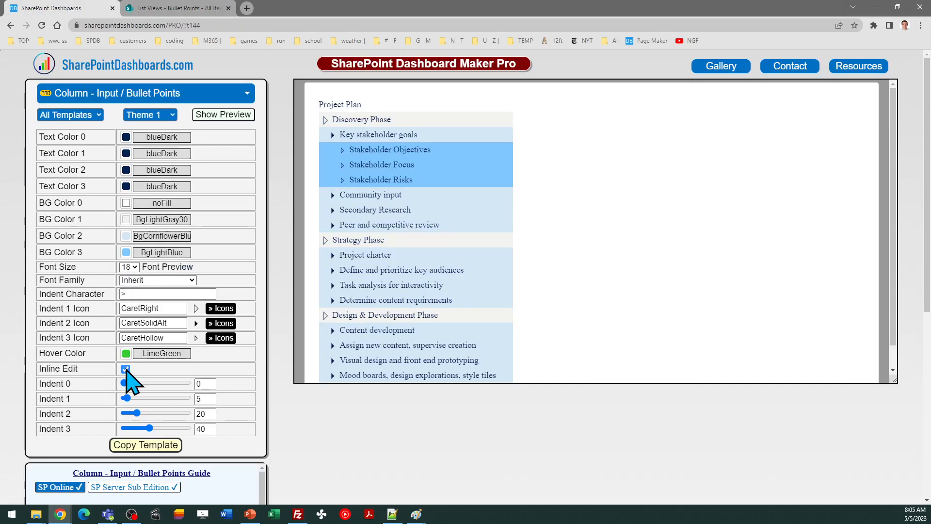
{"action": "left_click", "coordinate": [125, 368]}
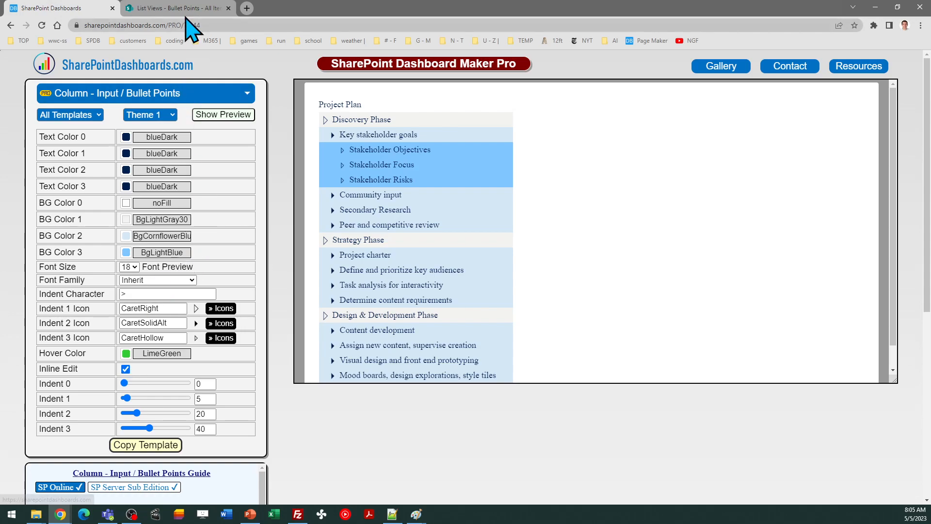
{"action": "left_click", "coordinate": [176, 8]}
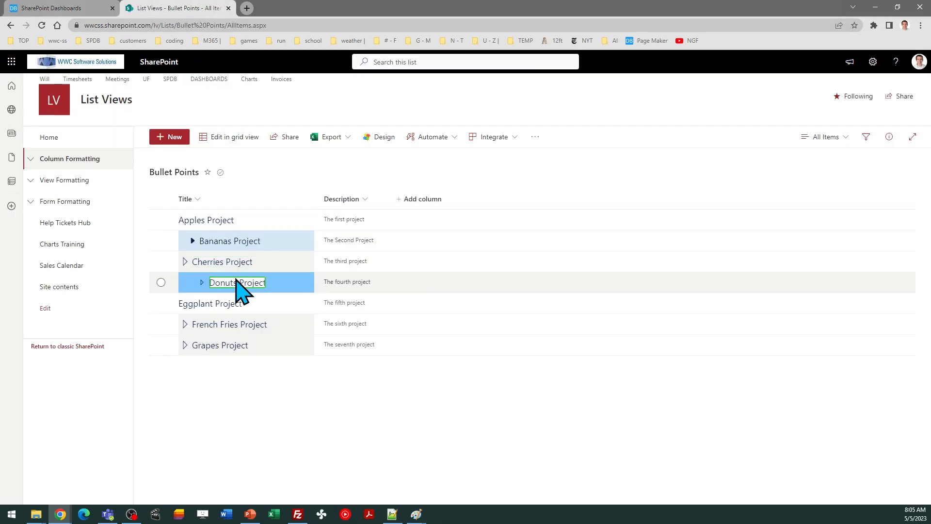
{"action": "left_click", "coordinate": [205, 220]}
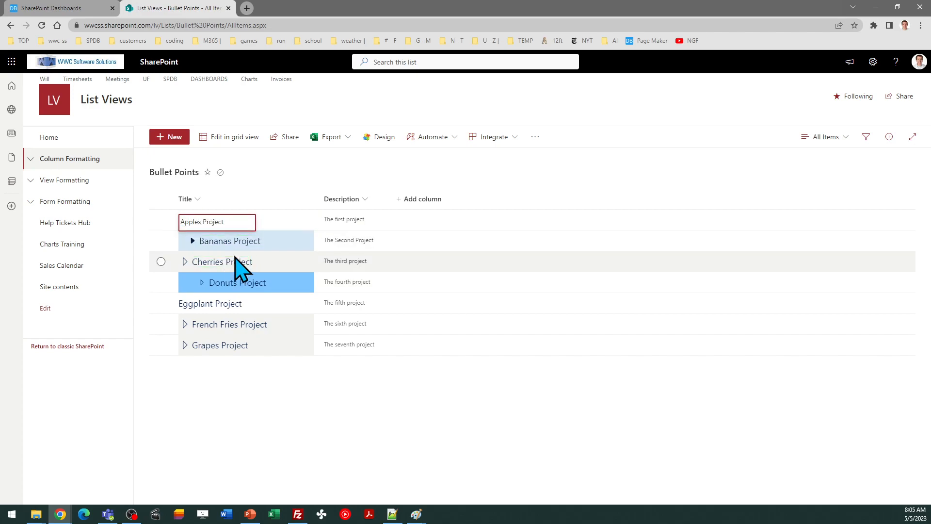
{"action": "mouse_move", "coordinate": [303, 341]}
{"action": "type", "text": ">"}
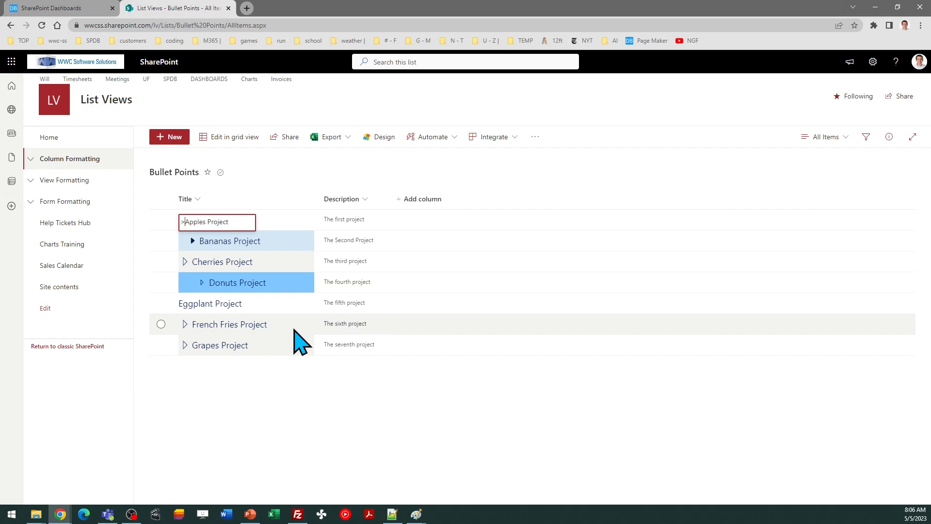
{"action": "key", "text": "Return"}
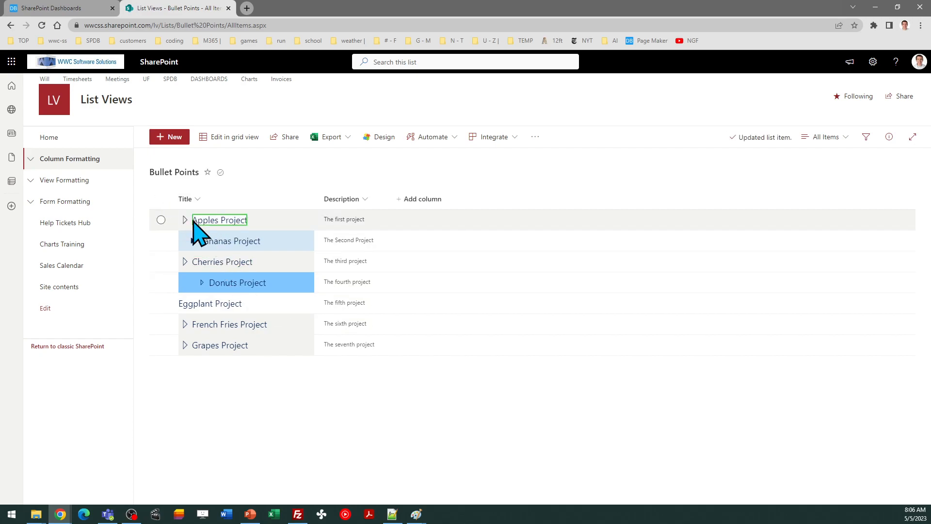
{"action": "double_click", "coordinate": [219, 220]}
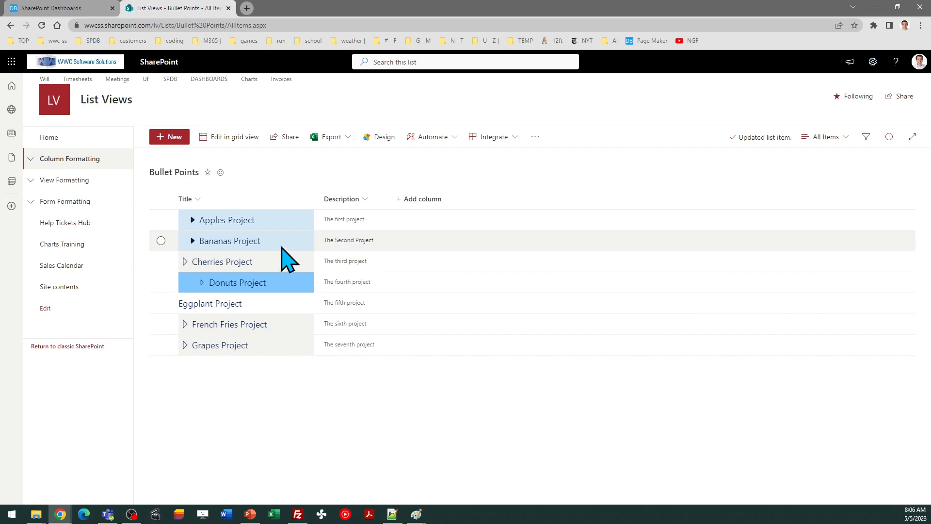
{"action": "double_click", "coordinate": [227, 220]}
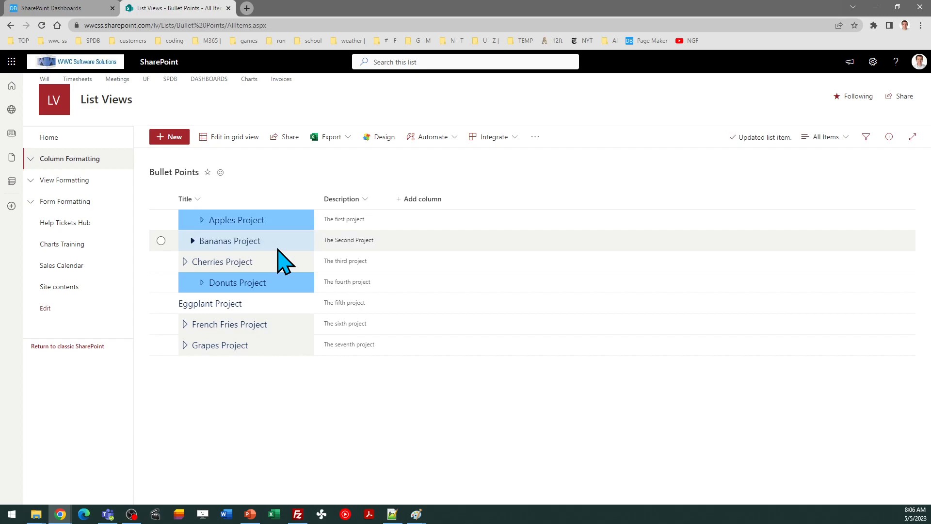
{"action": "double_click", "coordinate": [236, 220]}
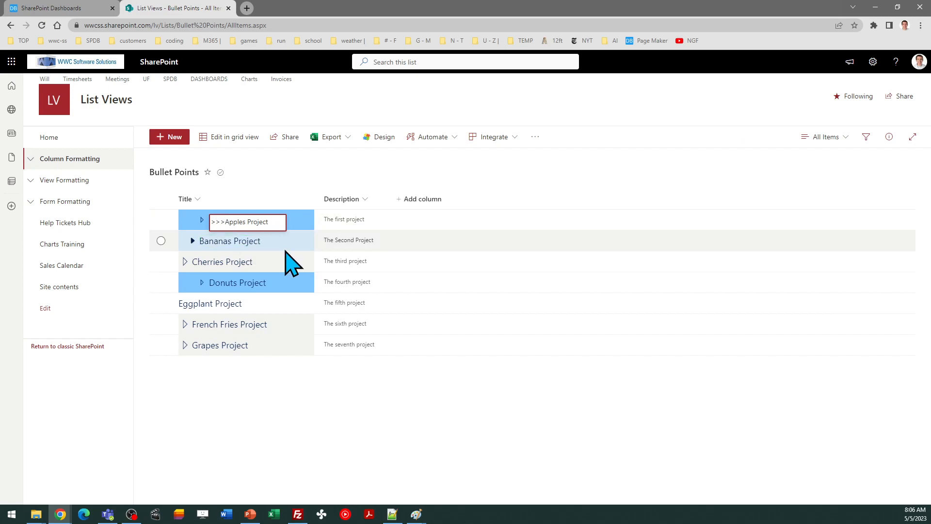
{"action": "key", "text": "enter"}
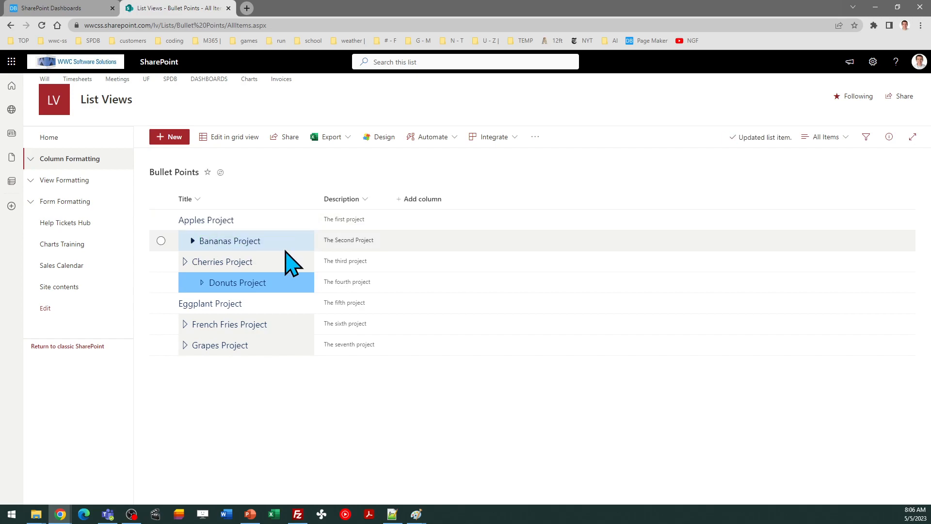
{"action": "mouse_move", "coordinate": [168, 83]}
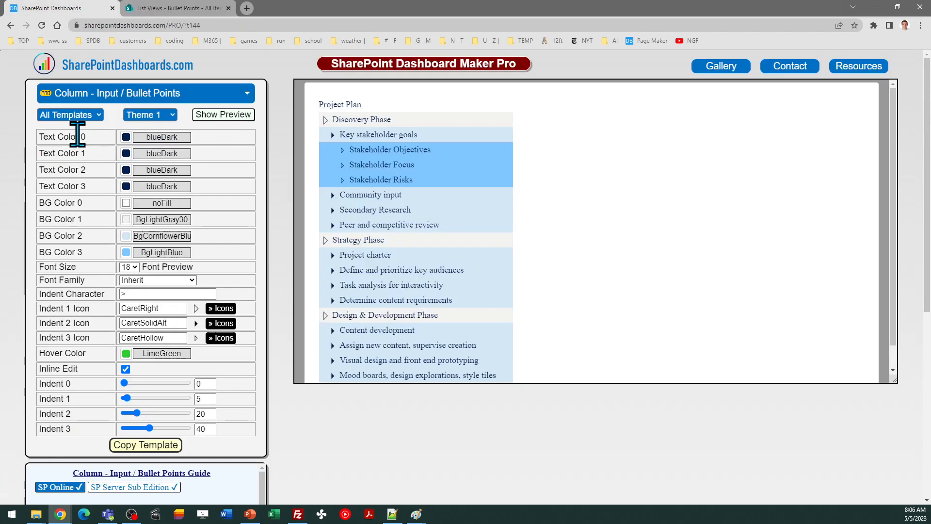
{"action": "mouse_move", "coordinate": [105, 201]}
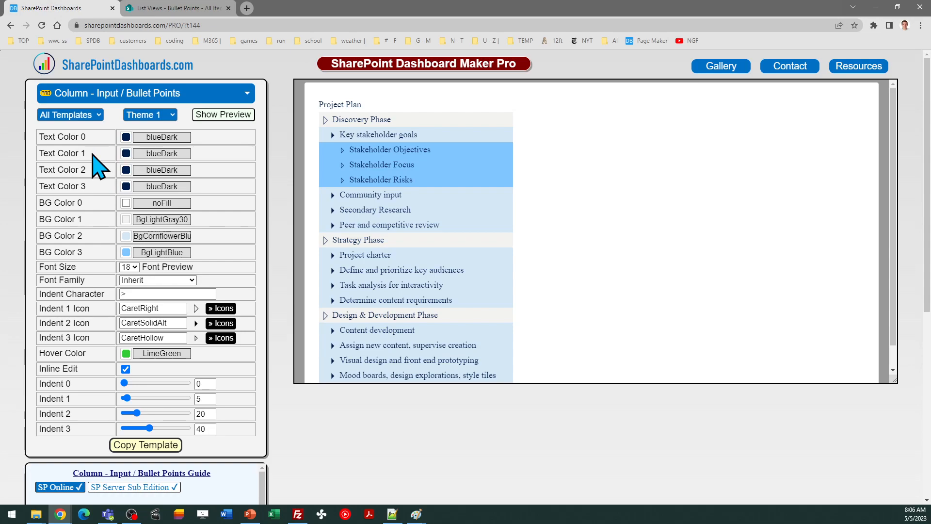
{"action": "mouse_move", "coordinate": [104, 204]}
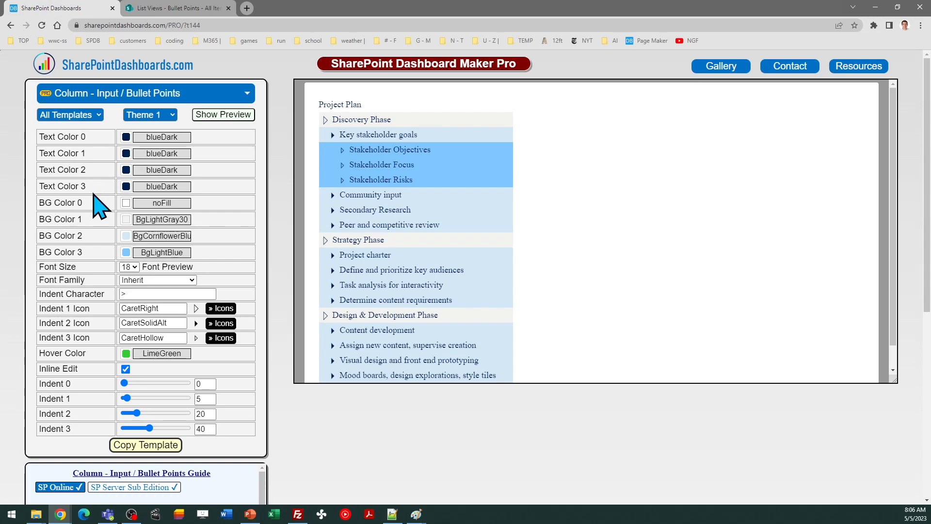
{"action": "mouse_move", "coordinate": [103, 243]}
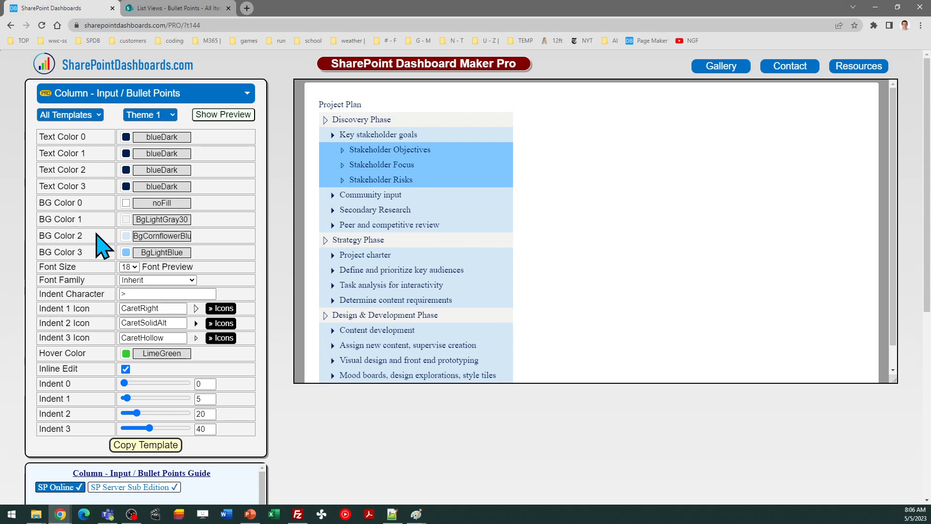
{"action": "mouse_move", "coordinate": [88, 399]}
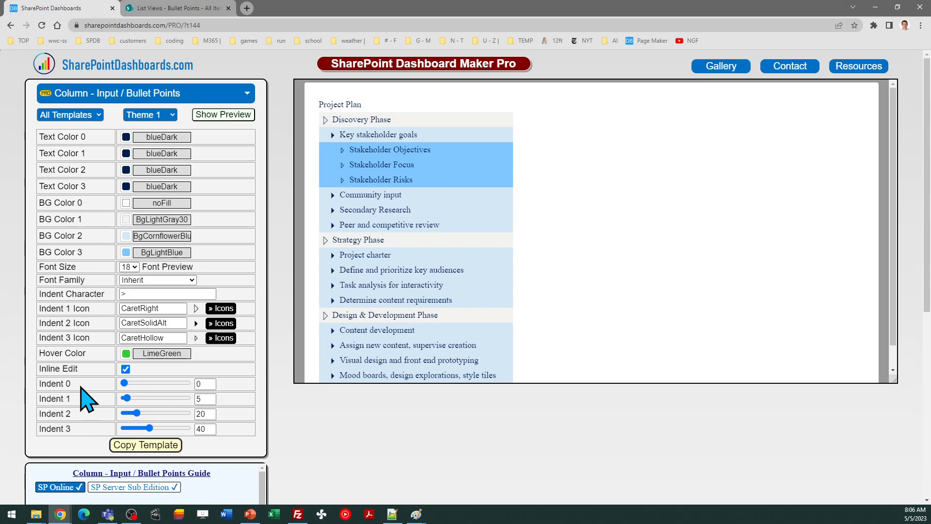
{"action": "mouse_move", "coordinate": [88, 438]}
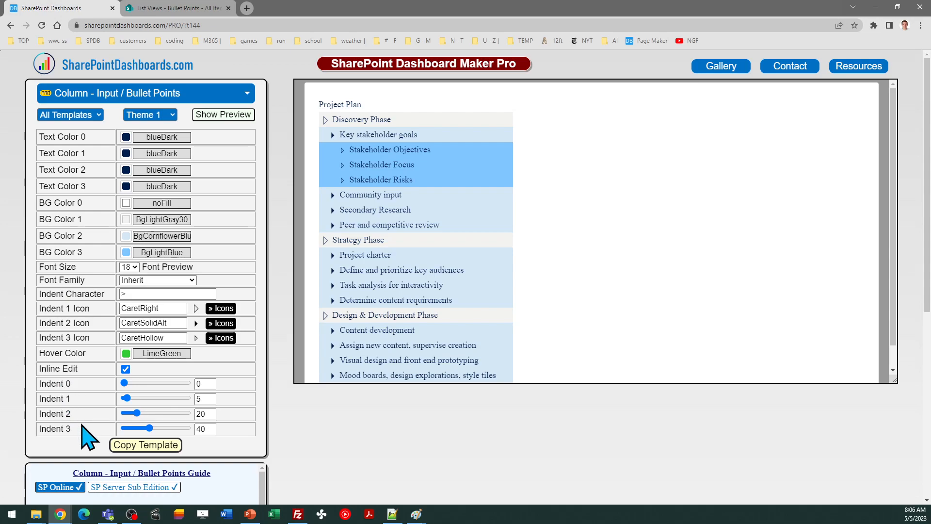
{"action": "mouse_move", "coordinate": [119, 338]}
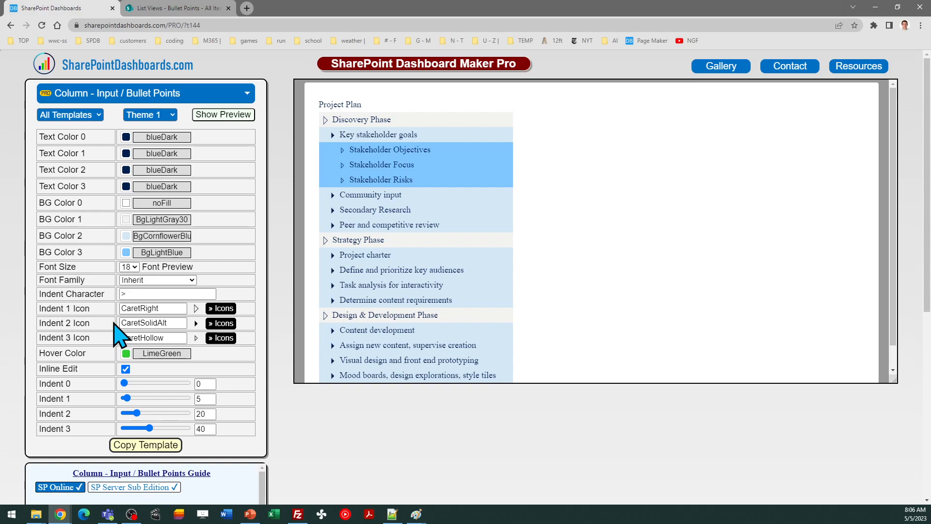
Step: Glance at the SharePoint list, then show the Bullet Points template's colour, icon and indent settings
{"action": "left_click", "coordinate": [177, 8]}
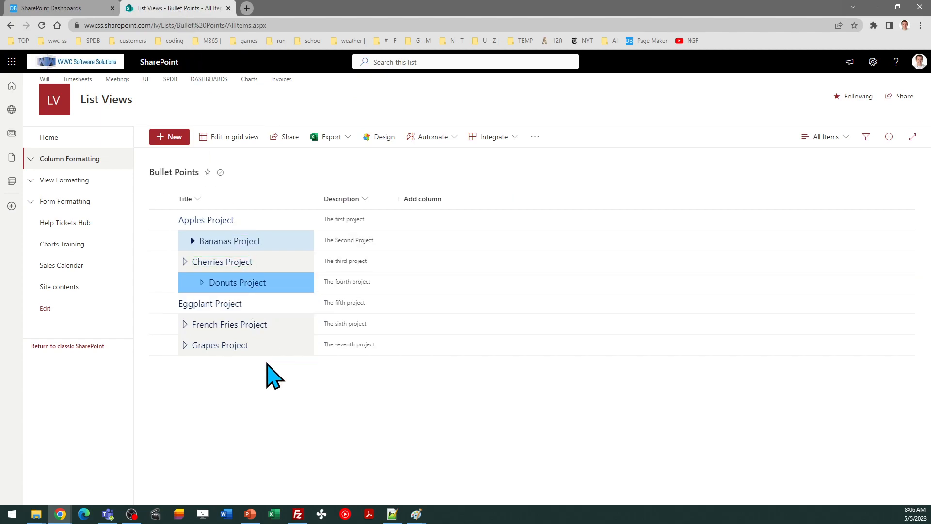
{"action": "mouse_move", "coordinate": [127, 116]}
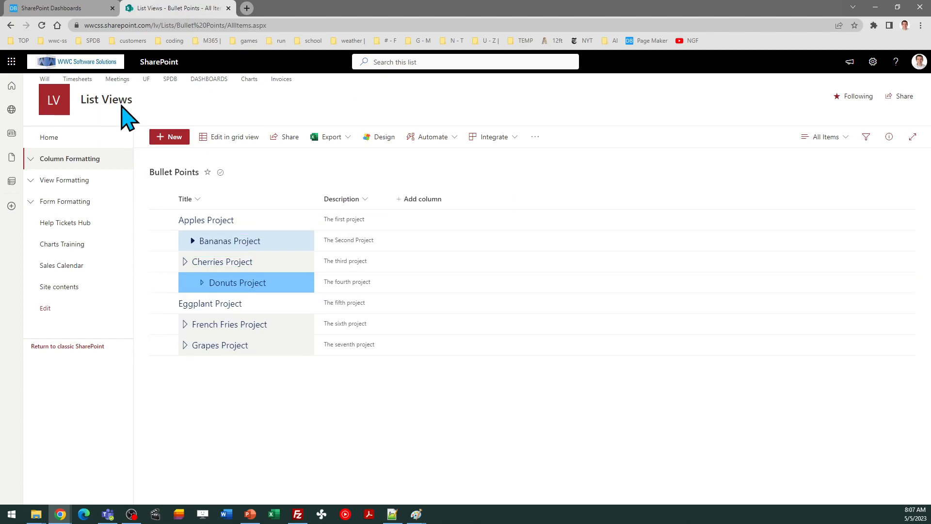
{"action": "left_click", "coordinate": [59, 8]}
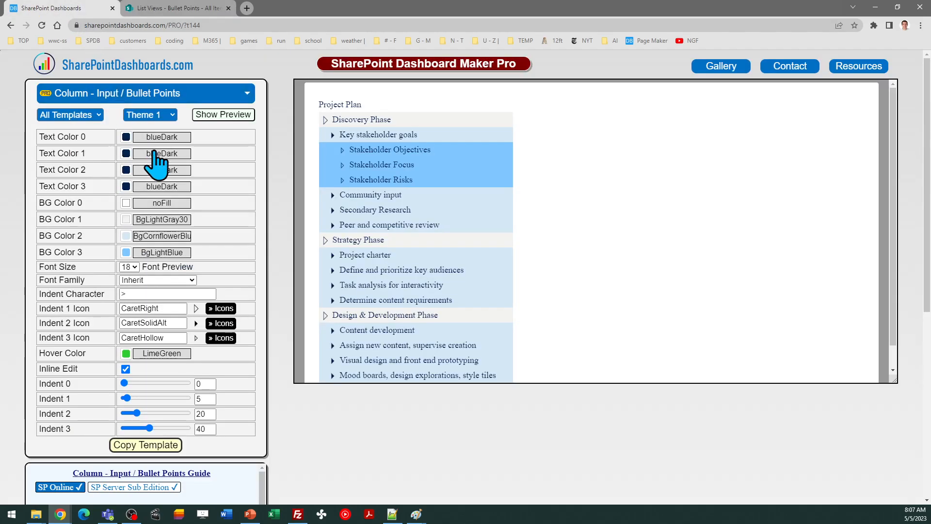
{"action": "mouse_move", "coordinate": [267, 223]}
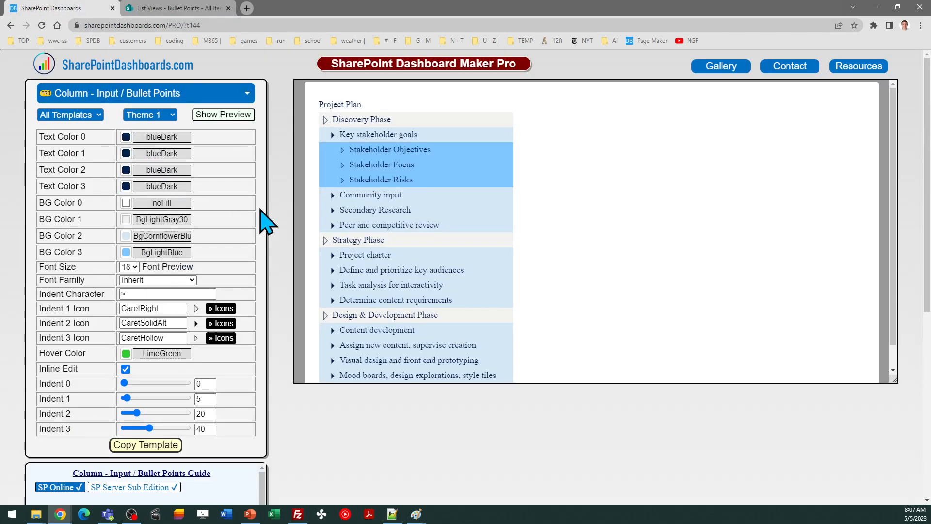